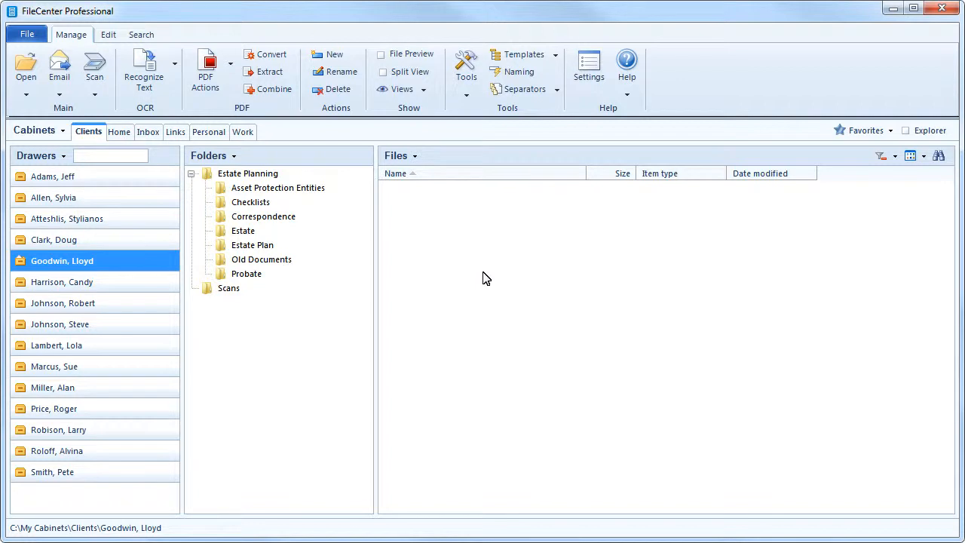
{"action": "mouse_move", "coordinate": [897, 169]}
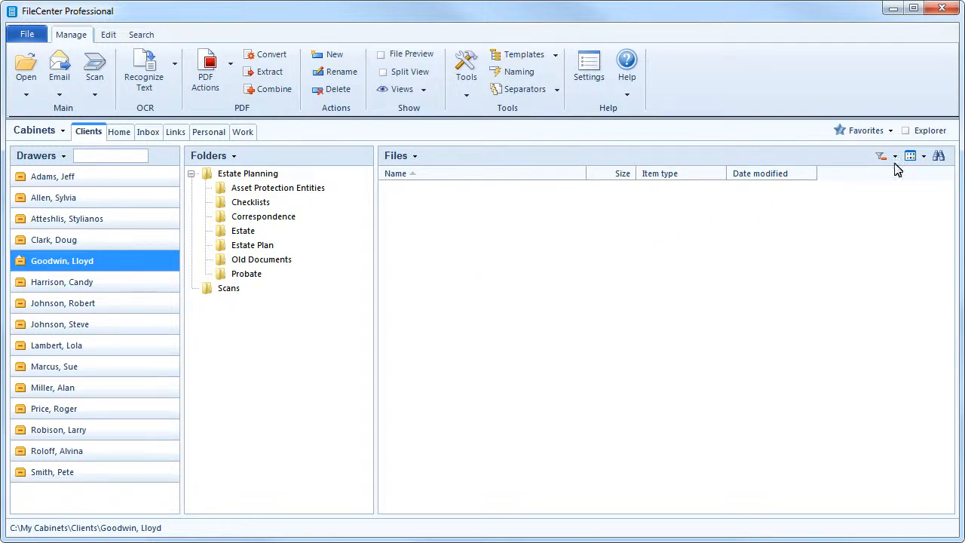
Step: Run a quick cabinet search for 'charles' from the binoculars search bar
{"action": "left_click", "coordinate": [938, 156]}
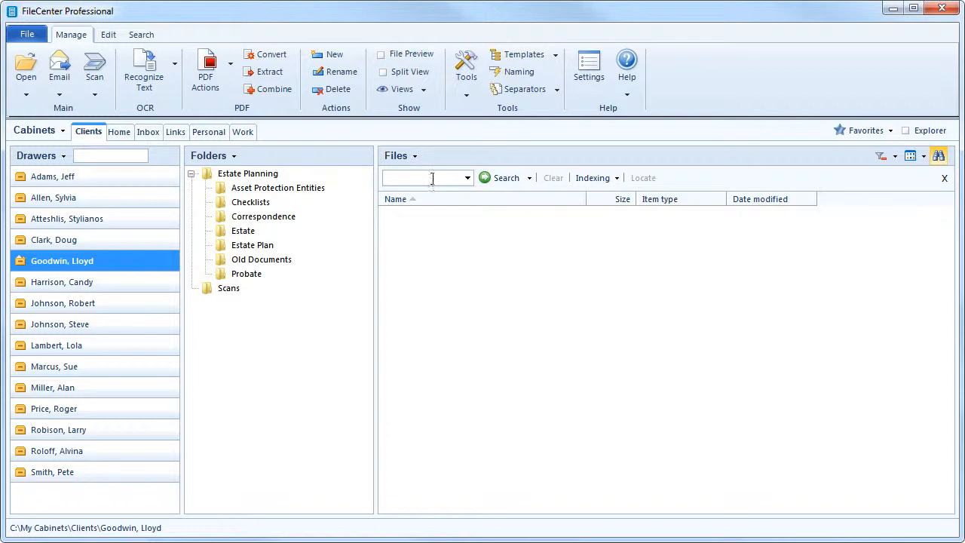
{"action": "type", "text": "charles"}
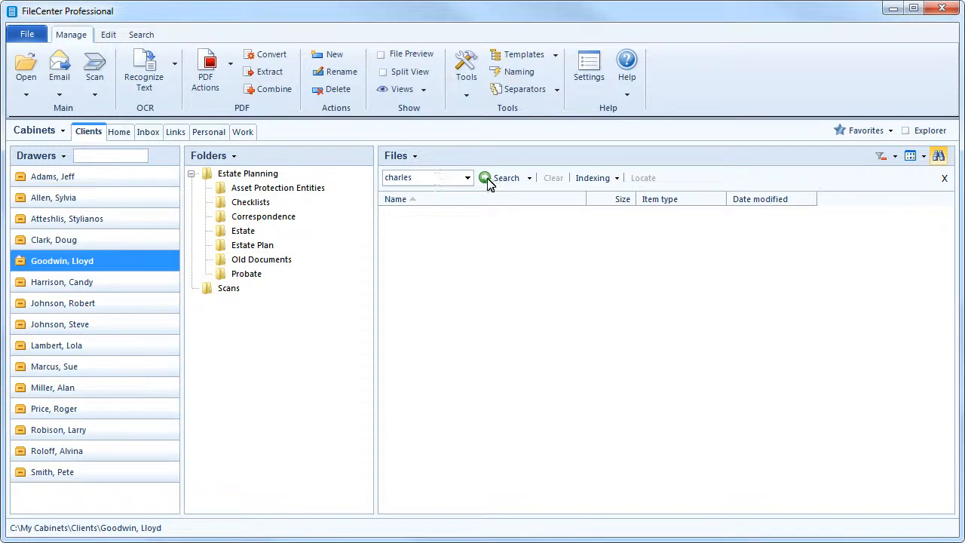
{"action": "left_click", "coordinate": [506, 177]}
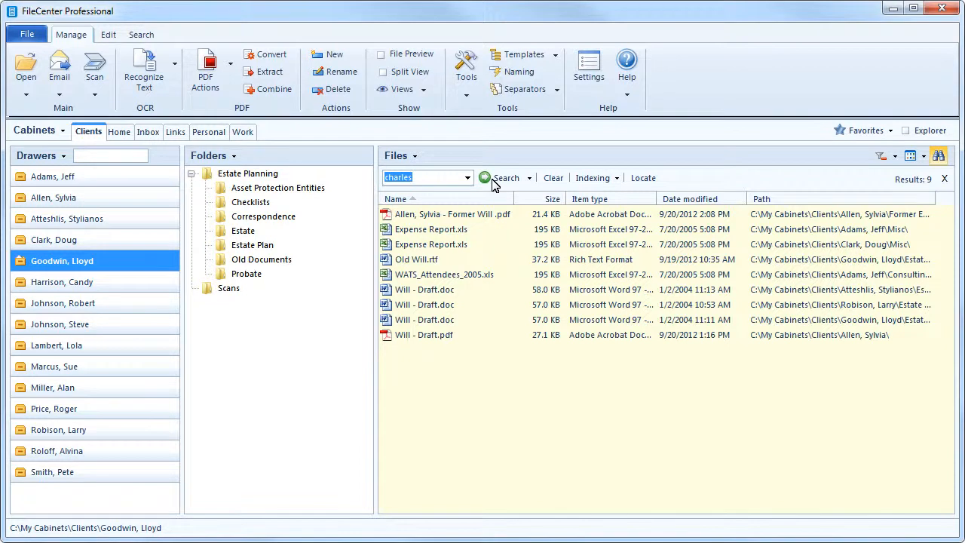
{"action": "mouse_move", "coordinate": [530, 183]}
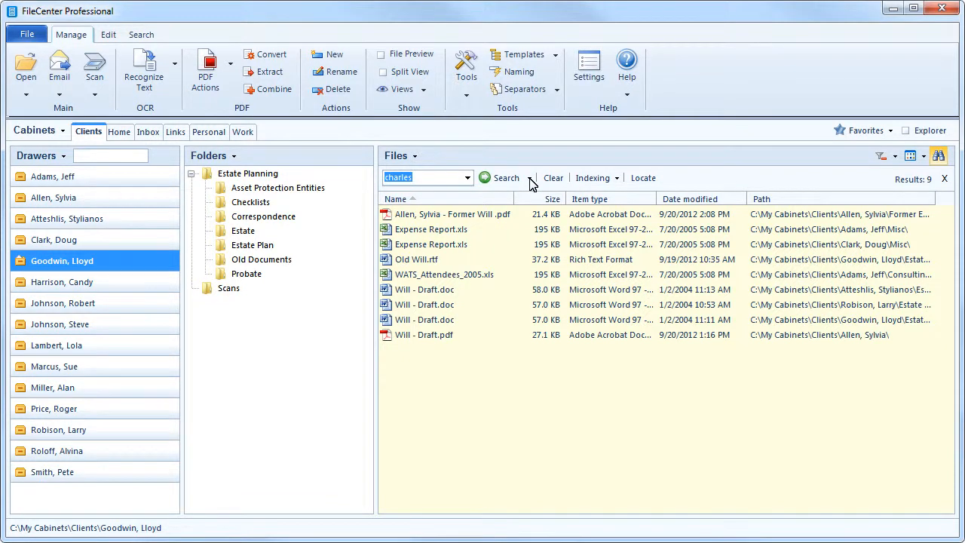
Step: Rerun the 'charles' search scoped to Selected Location, the Goodwin, Lloyd drawer
{"action": "left_click", "coordinate": [527, 181]}
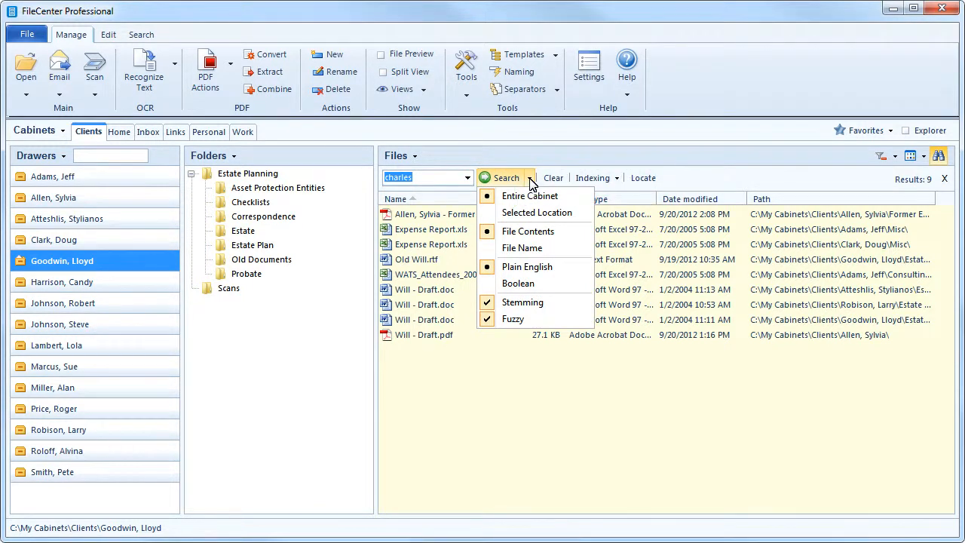
{"action": "left_click", "coordinate": [528, 177]}
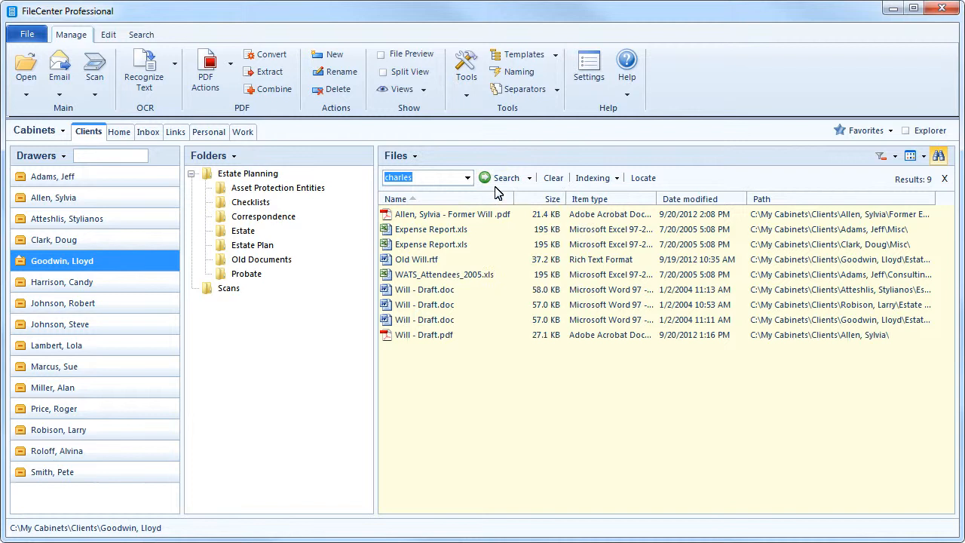
{"action": "left_click", "coordinate": [506, 177]}
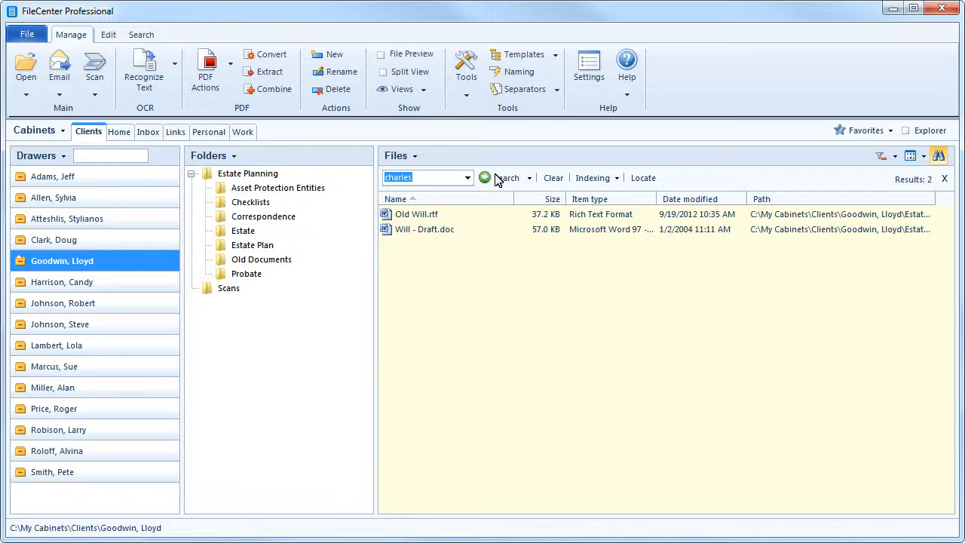
{"action": "mouse_move", "coordinate": [402, 142]}
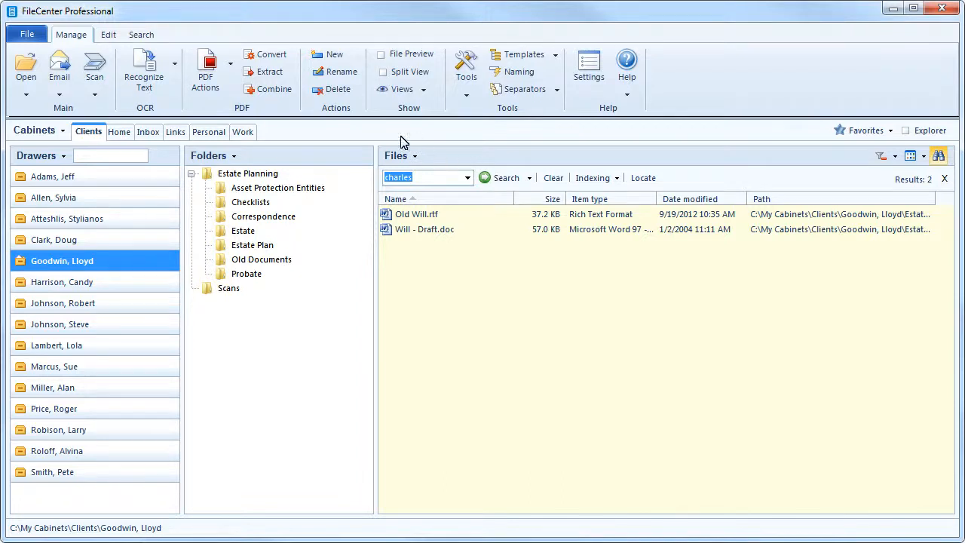
Step: Switch to the Search ribbon tab to show the Advanced Search page
{"action": "left_click", "coordinate": [141, 34]}
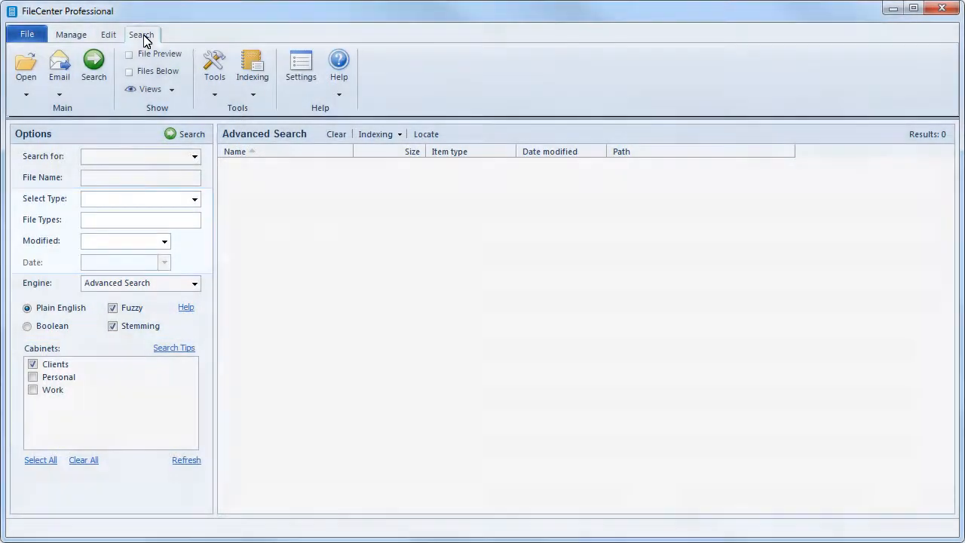
Step: Search 'charles' with type RTF (.rtf) and Modified set to Last Year
{"action": "left_click", "coordinate": [194, 198]}
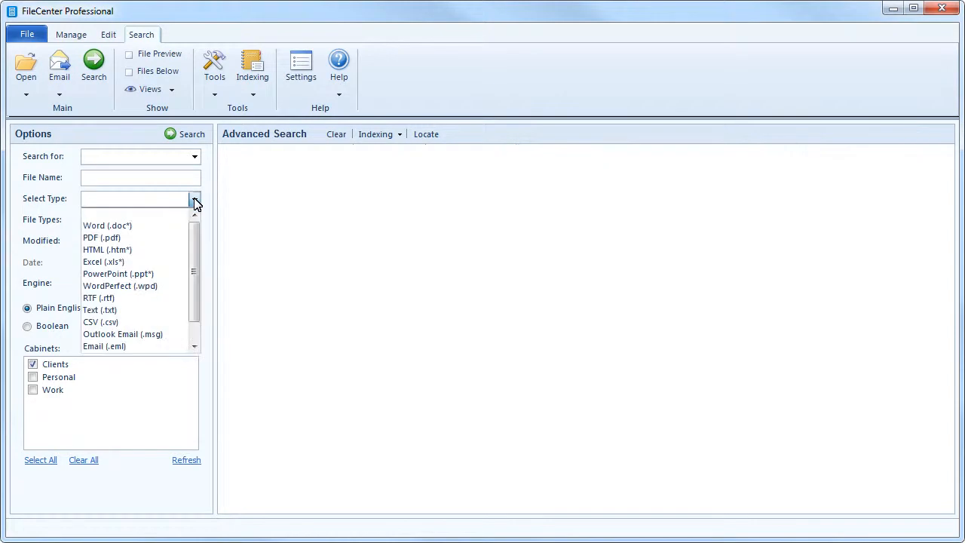
{"action": "left_click", "coordinate": [98, 298]}
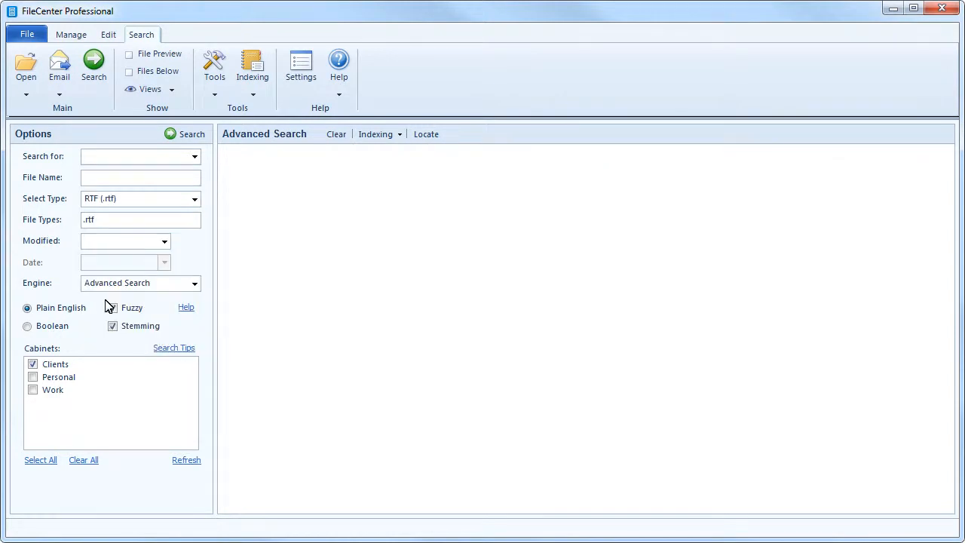
{"action": "left_click", "coordinate": [163, 240]}
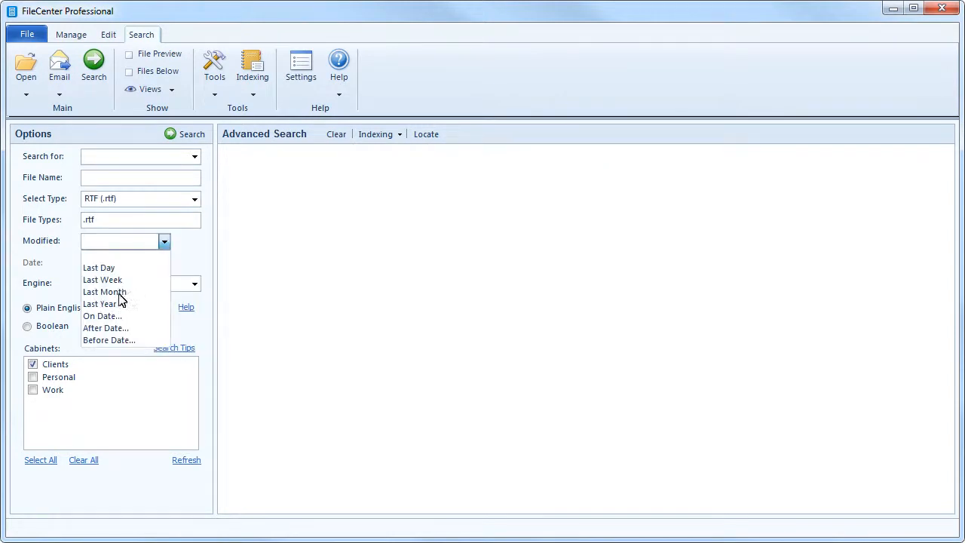
{"action": "left_click", "coordinate": [104, 303]}
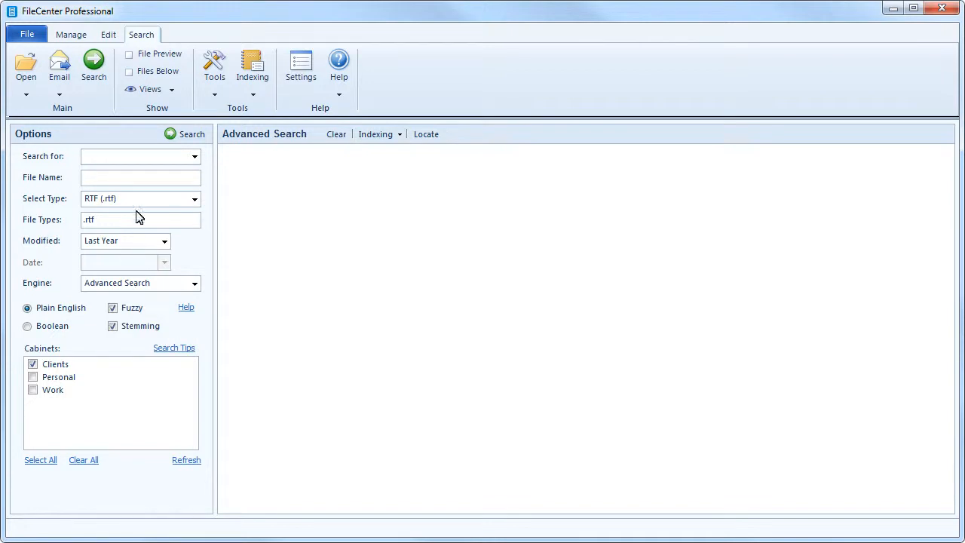
{"action": "type", "text": "charles"}
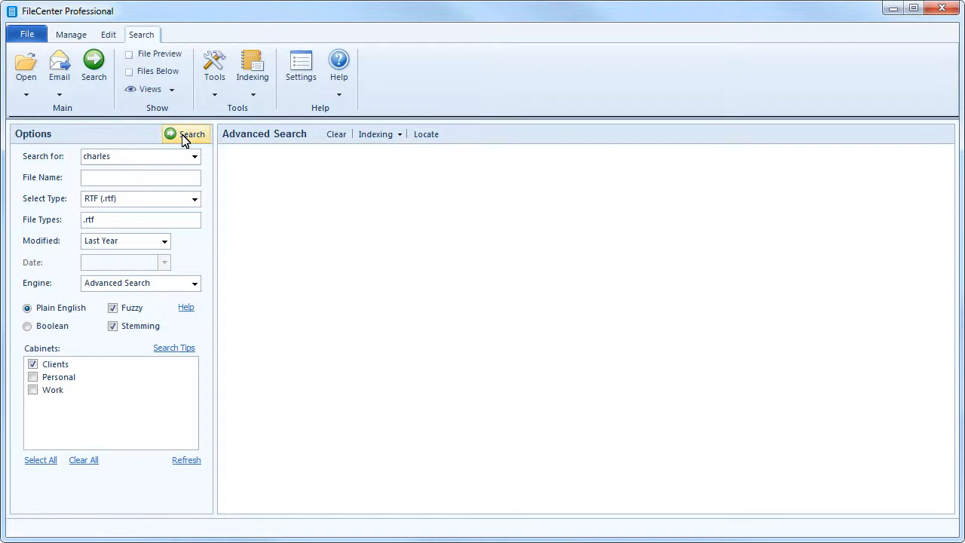
{"action": "left_click", "coordinate": [185, 134]}
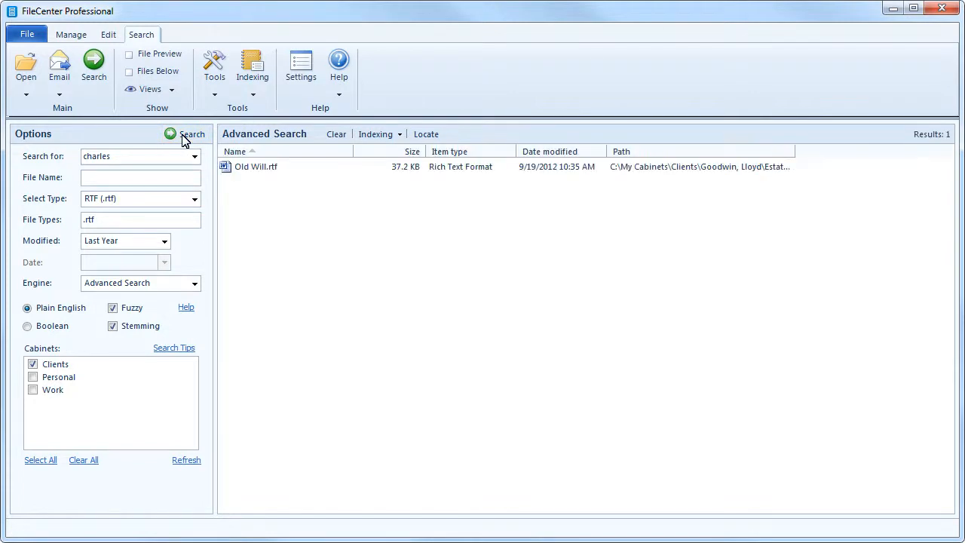